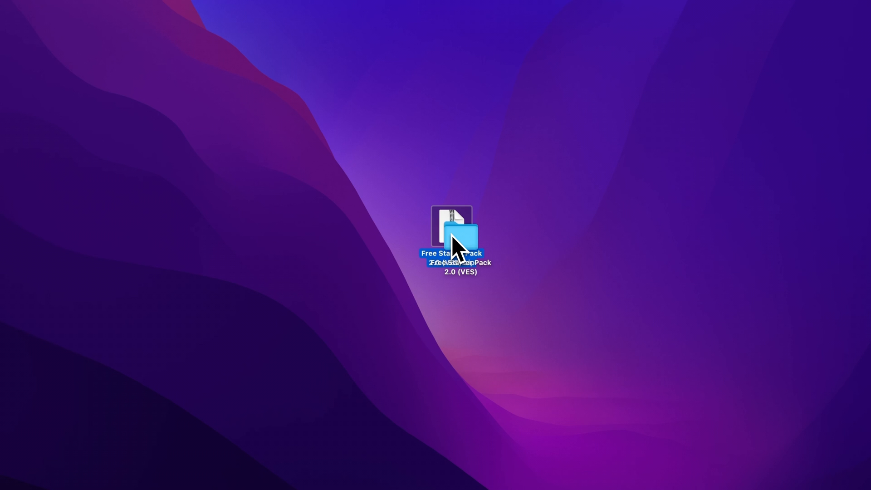
# Open the Free Starter Pack 2.0 (VES) folder and preview Licence.pdf and the DRFX bundle.
pyautogui.doubleClick(459, 237)
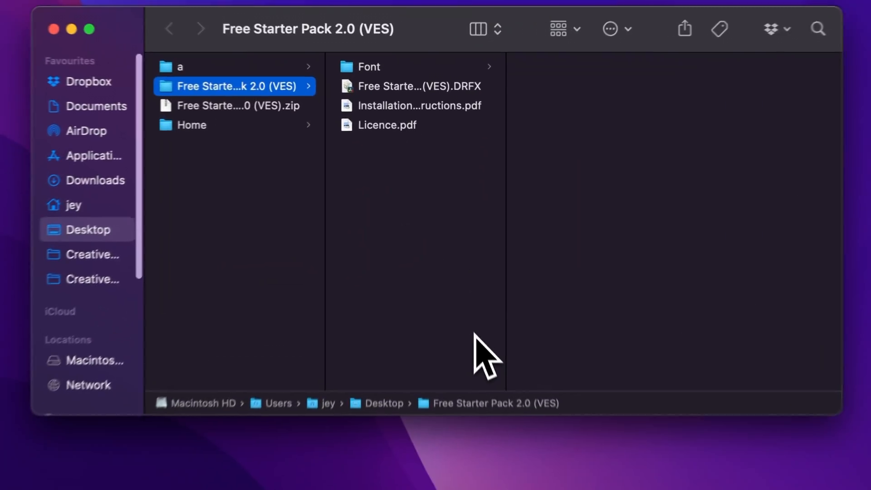
pyautogui.click(387, 125)
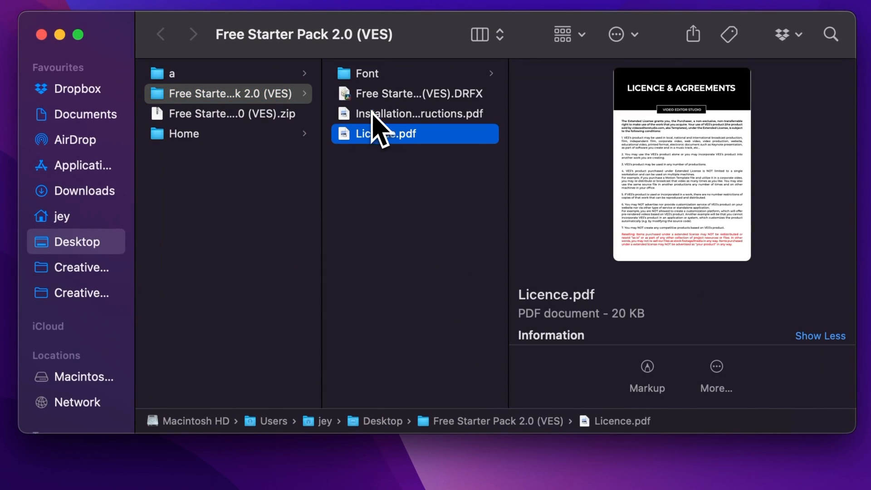
pyautogui.click(406, 94)
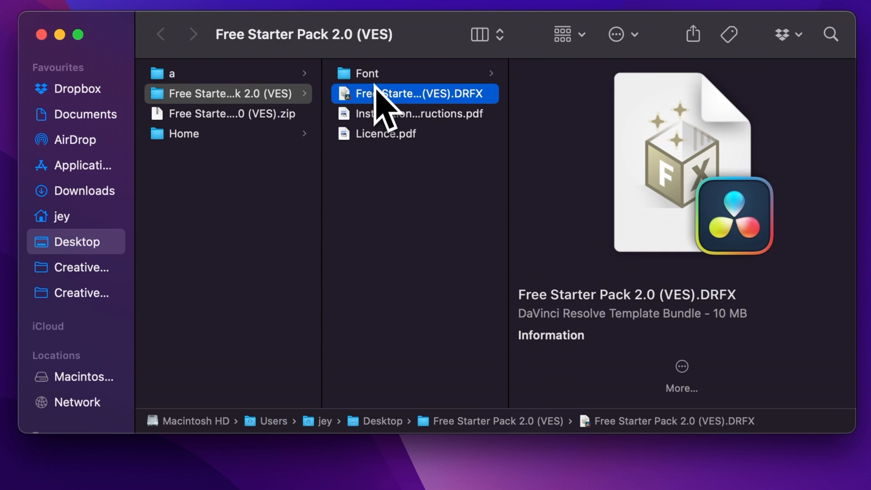
# Select all 66 font files in the Font folder, then select the DRFX template bundle.
pyautogui.click(366, 73)
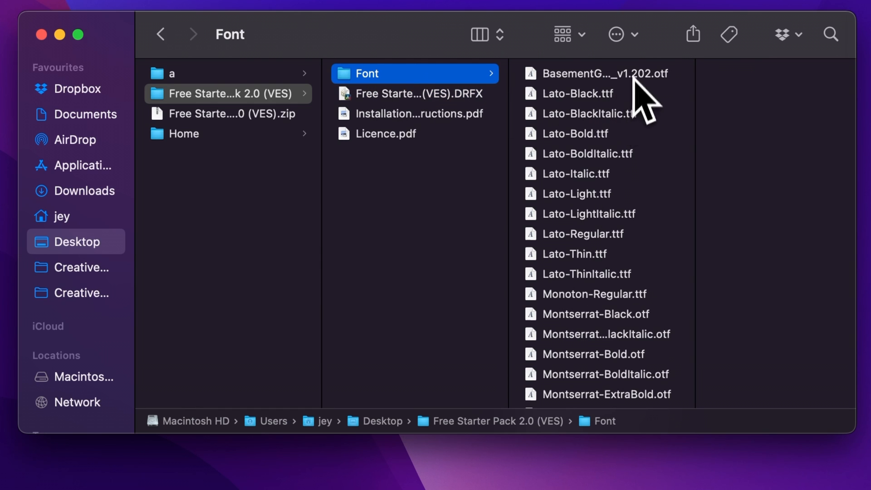
pyautogui.moveTo(622, 145)
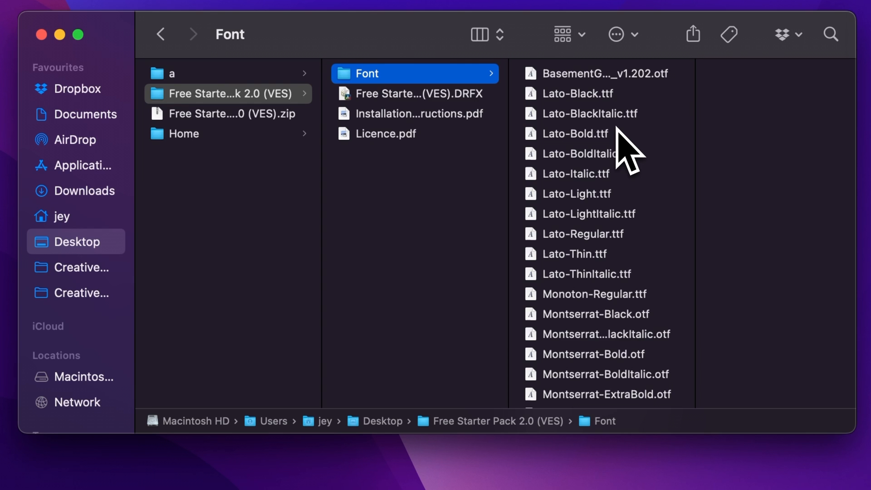
pyautogui.moveTo(623, 276)
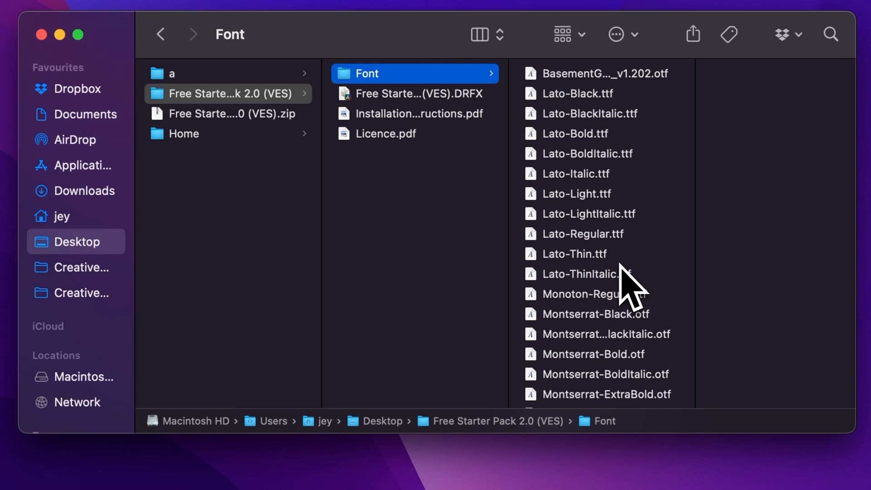
pyautogui.moveTo(640, 236)
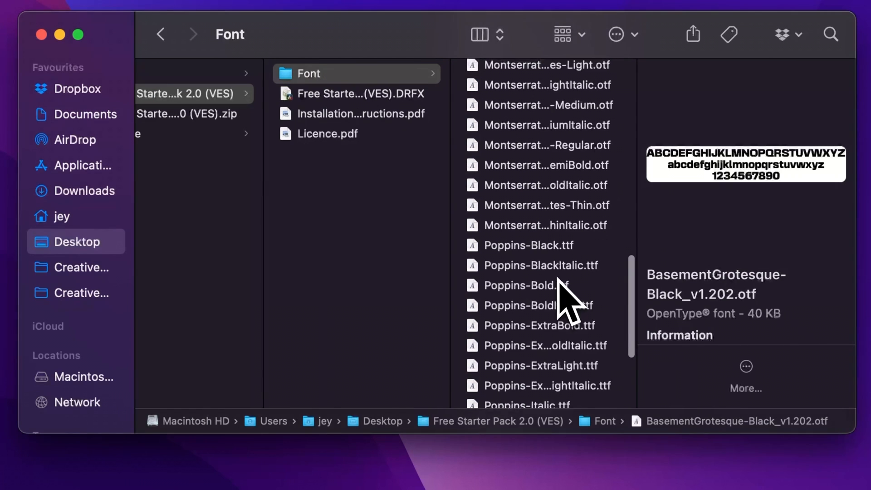
pyautogui.scroll(-3)
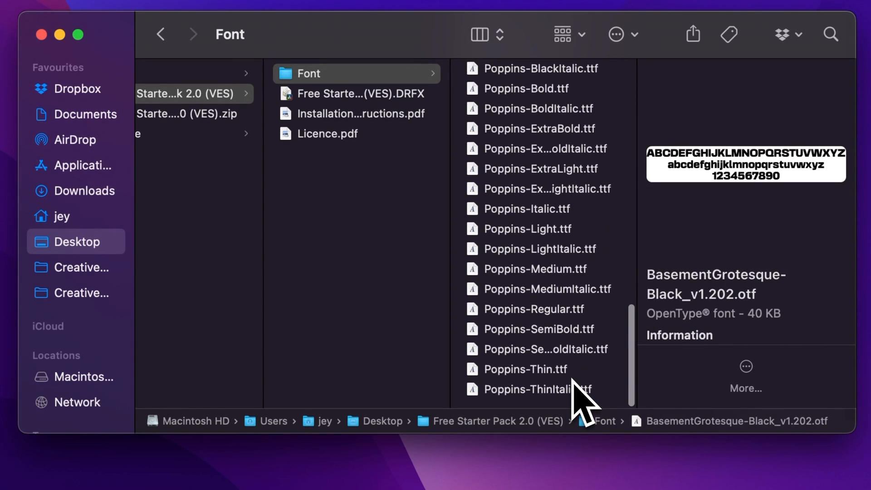
pyautogui.press('cmd+a')
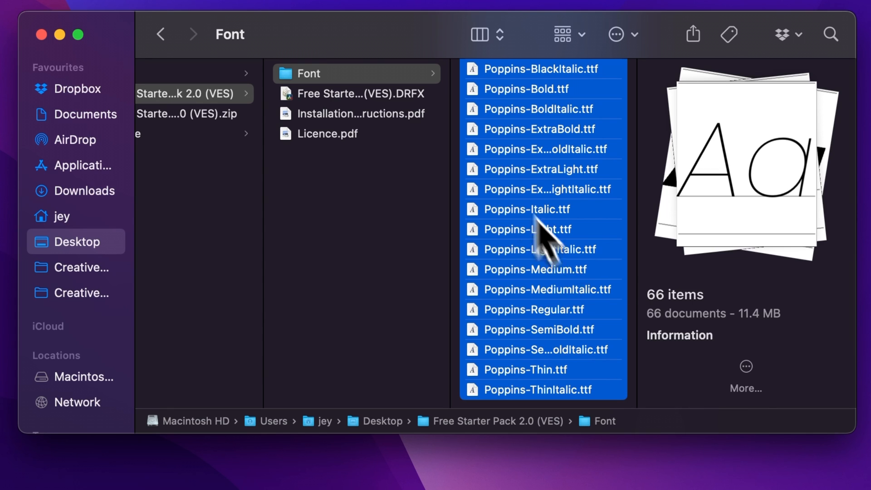
pyautogui.click(351, 93)
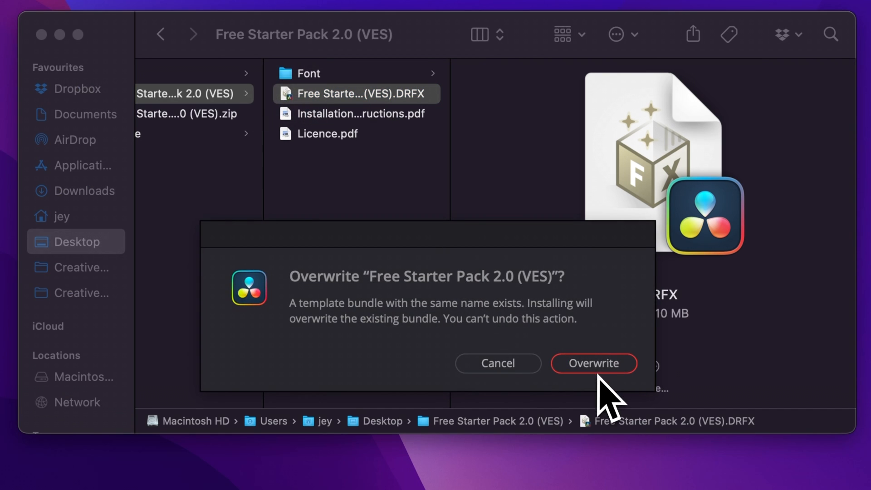
pyautogui.moveTo(628, 404)
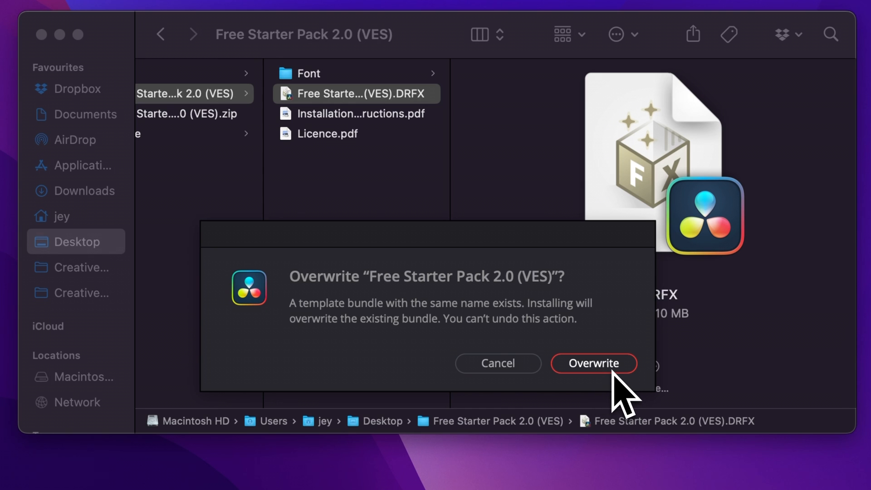
pyautogui.moveTo(574, 400)
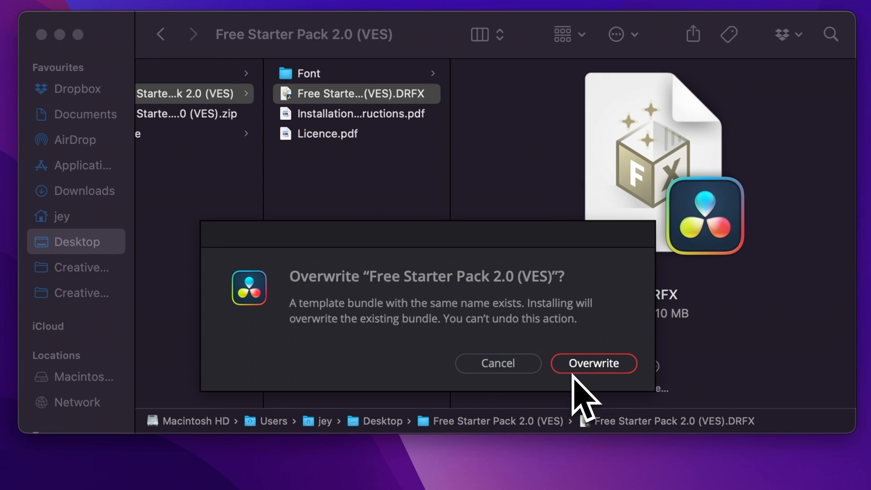
pyautogui.moveTo(618, 394)
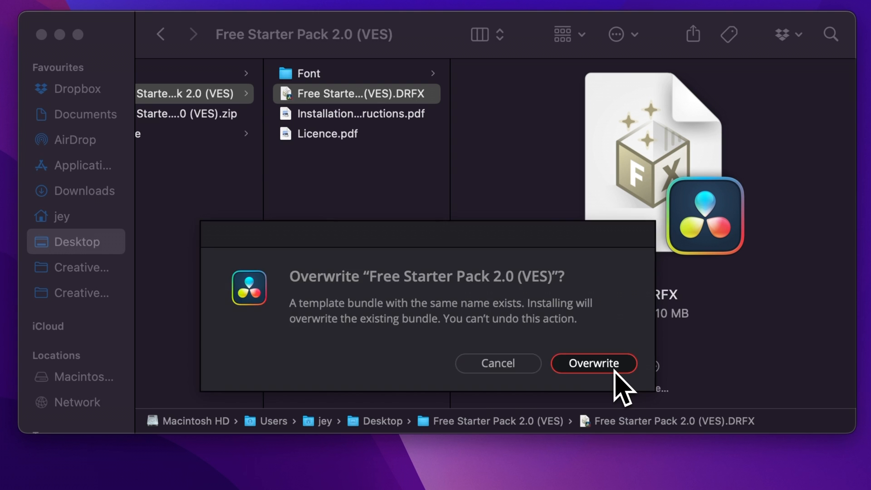
# Confirm Overwrite to replace the existing same-named template bundle.
pyautogui.click(594, 363)
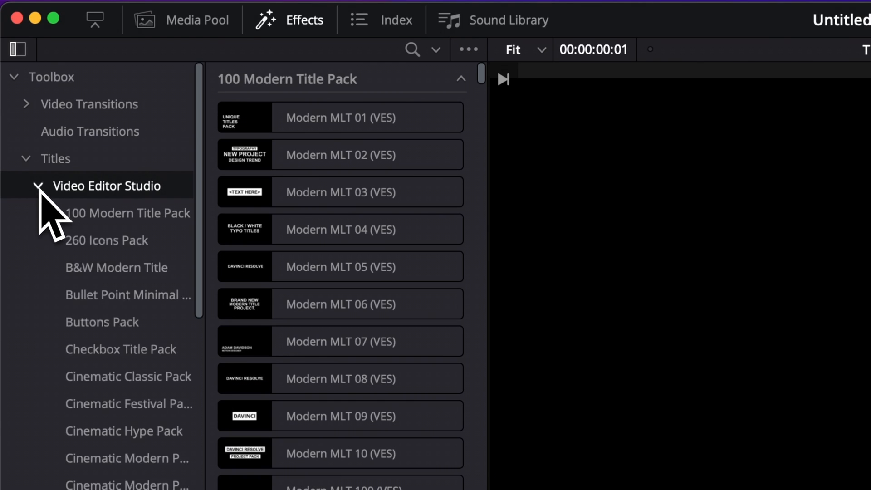
# Scroll the Titles list down to Free Starter Pack 2.0 > Styled Text.
pyautogui.scroll(-3)
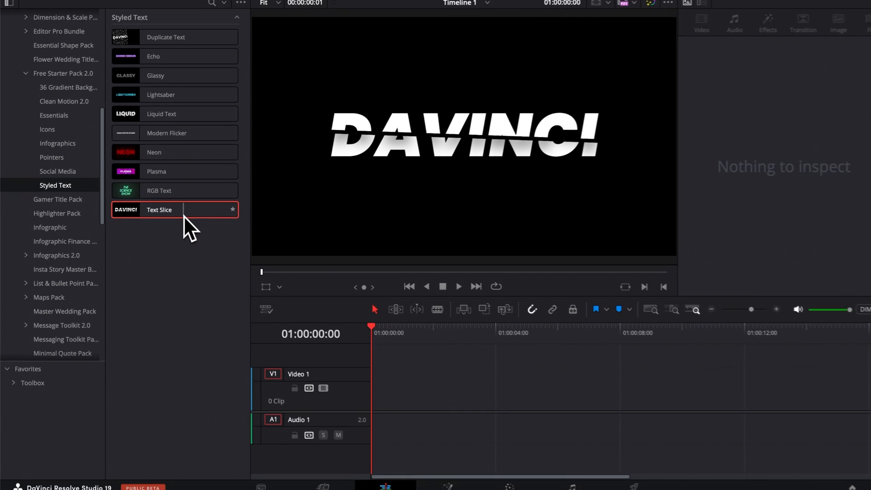
# Drag Text Slice onto the start of Video 1 and select the clip.
pyautogui.moveTo(158, 210); pyautogui.dragTo(447, 356)
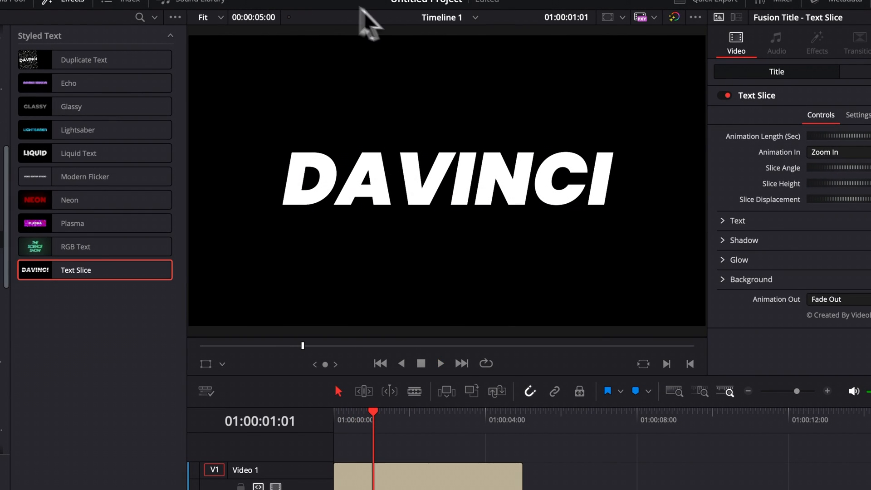
pyautogui.moveTo(295, 39)
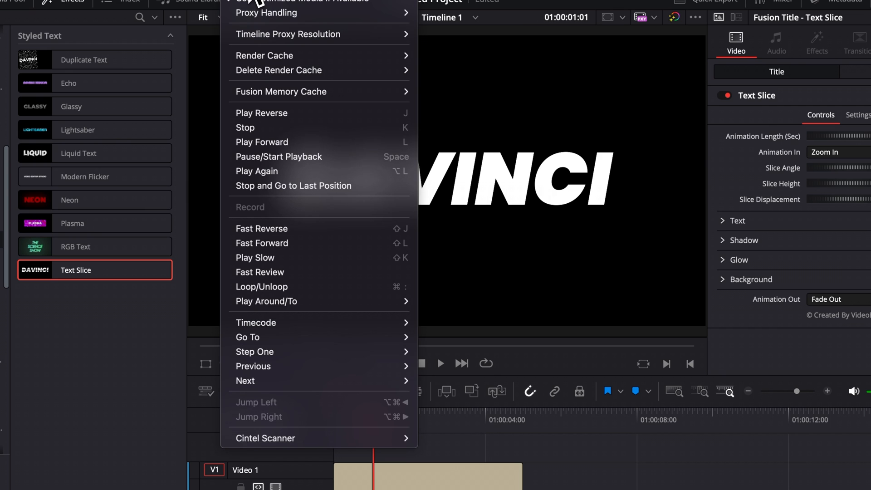
pyautogui.moveTo(264, 55)
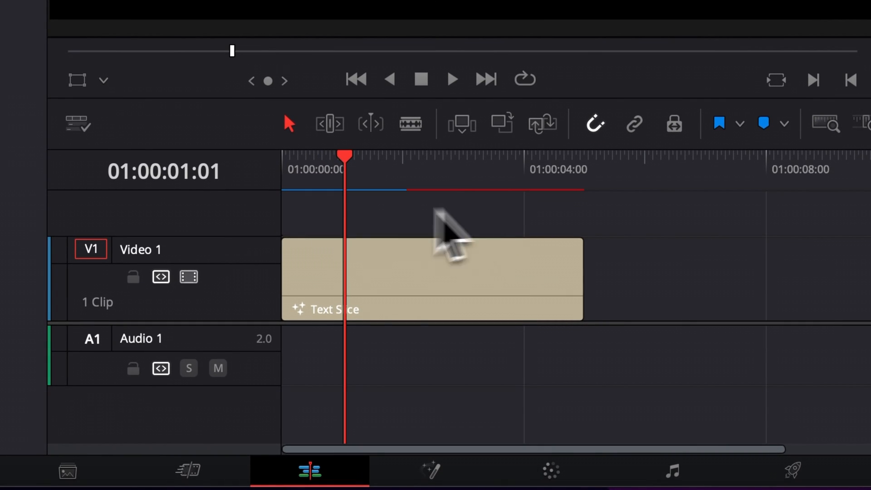
pyautogui.click(442, 264)
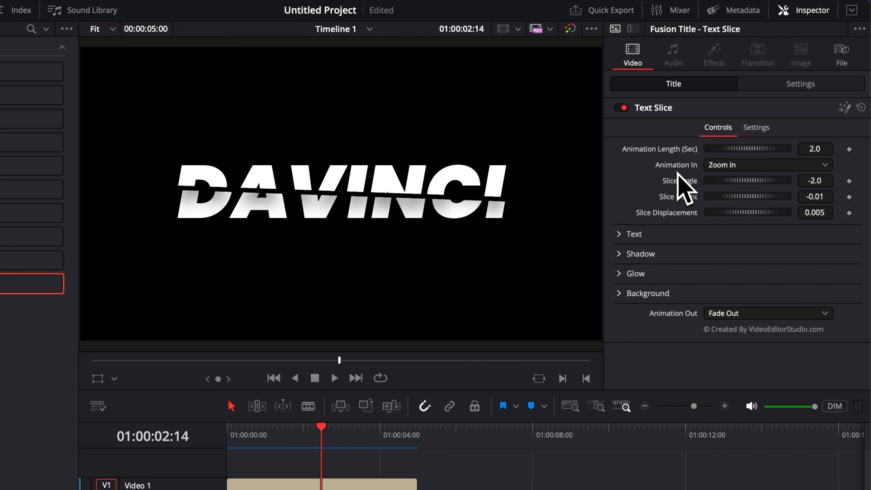
pyautogui.moveTo(691, 179)
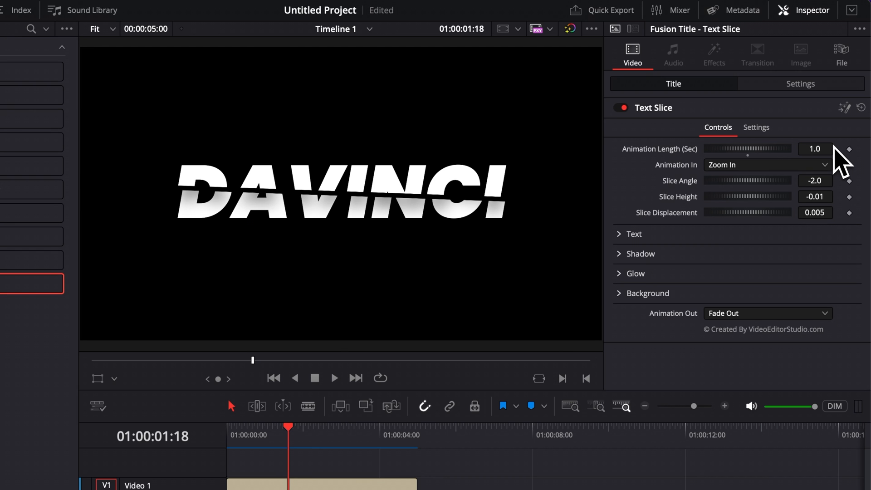
pyautogui.moveTo(687, 187)
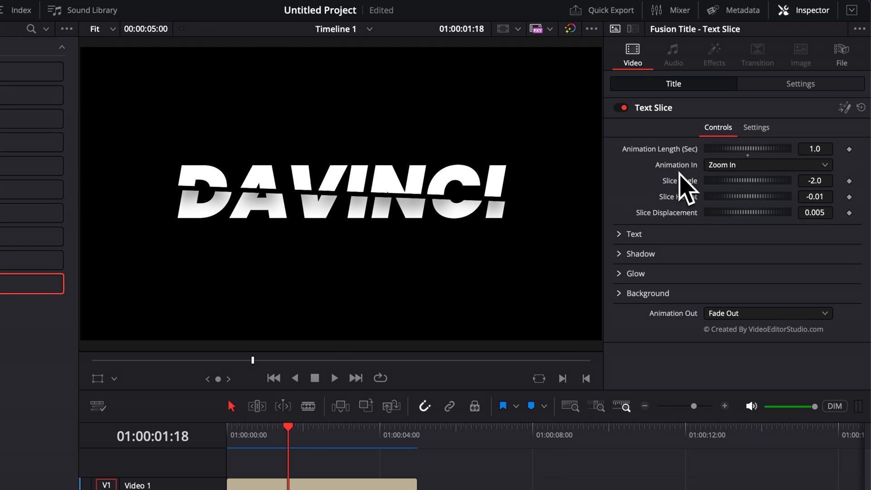
pyautogui.moveTo(669, 342)
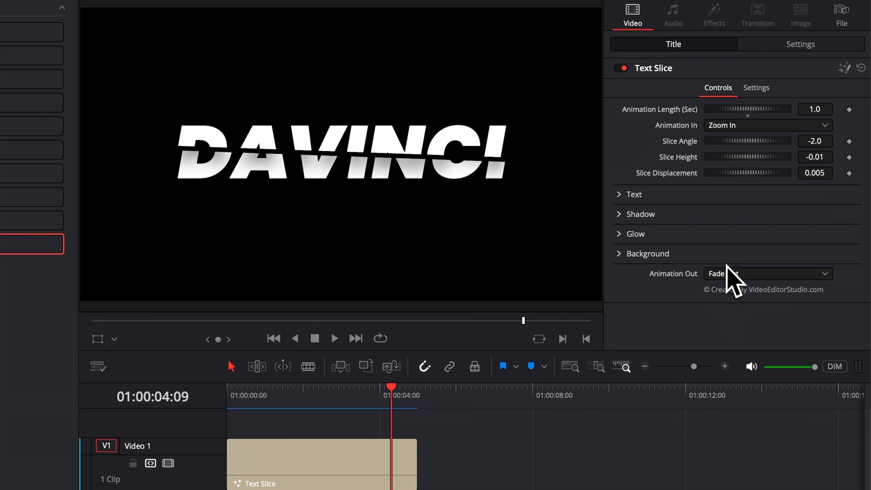
# Play back the title and try Pan Left as its entry animation.
pyautogui.click(225, 395)
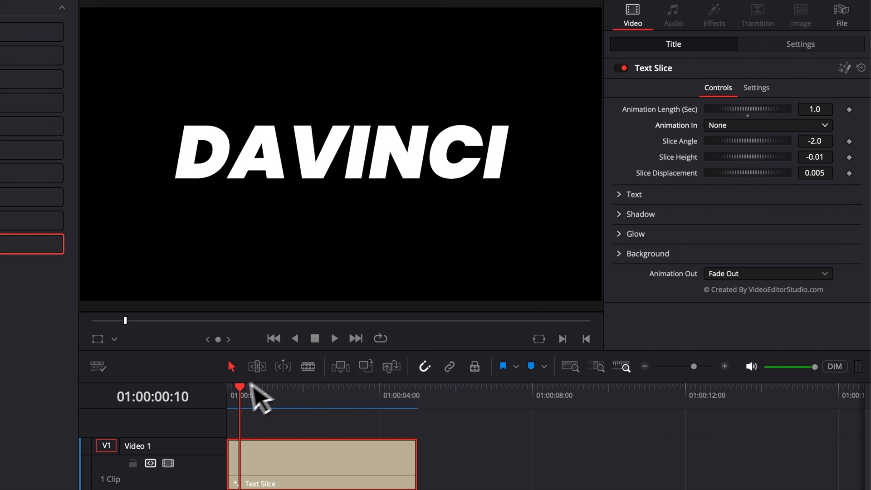
pyautogui.click(334, 338)
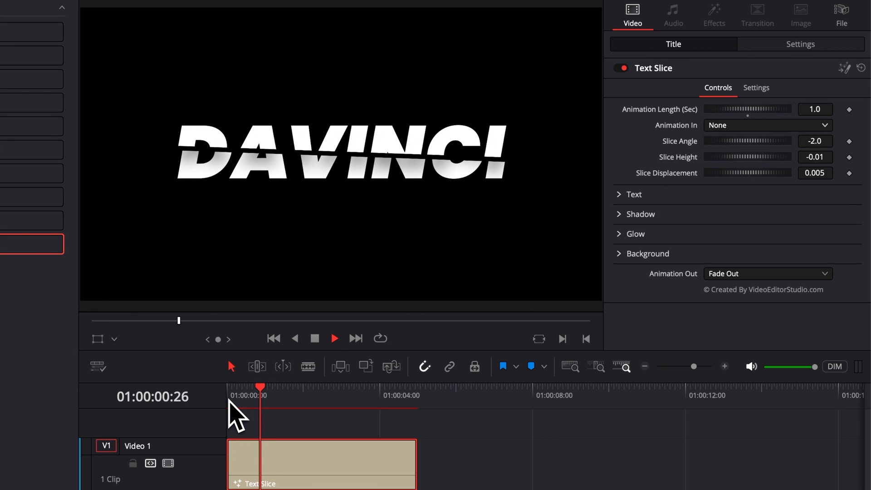
pyautogui.click(768, 126)
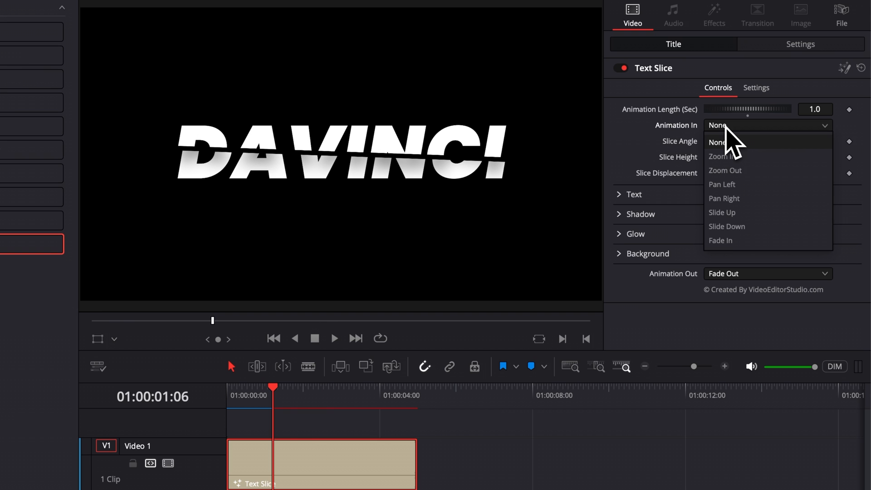
pyautogui.click(722, 184)
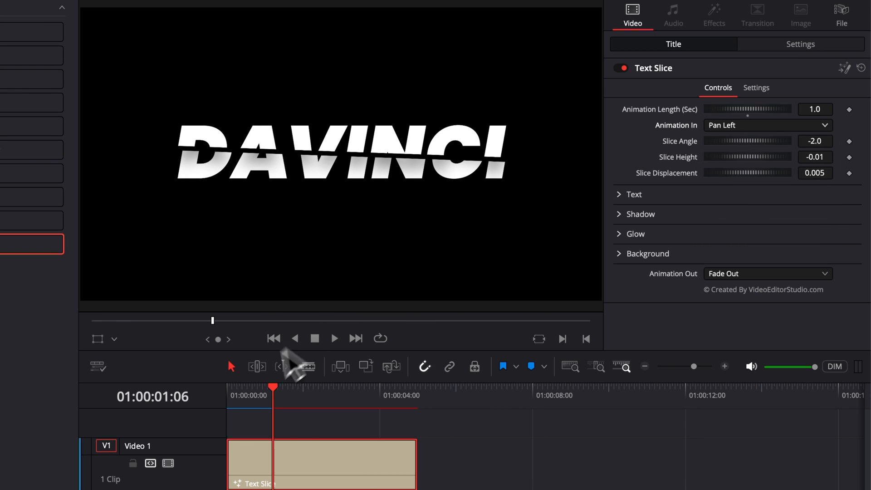
pyautogui.click(335, 338)
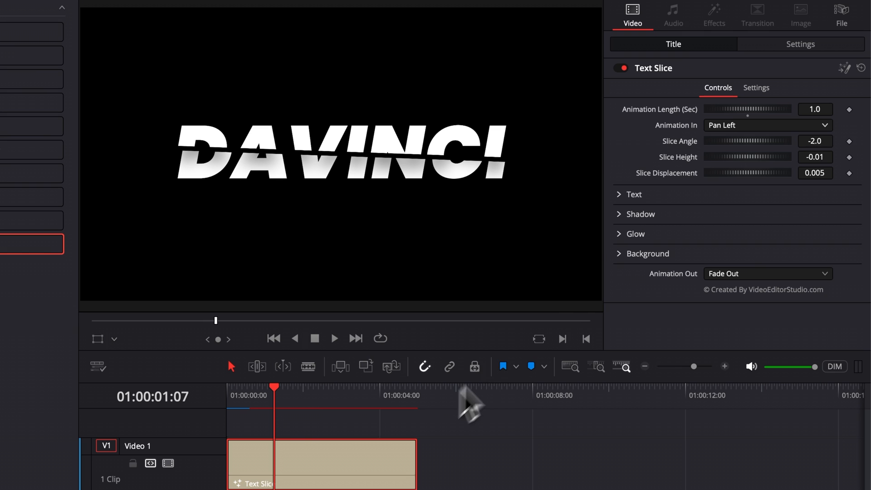
# Set entry and exit animations to None, scrub, and park about two seconds in.
pyautogui.click(767, 125)
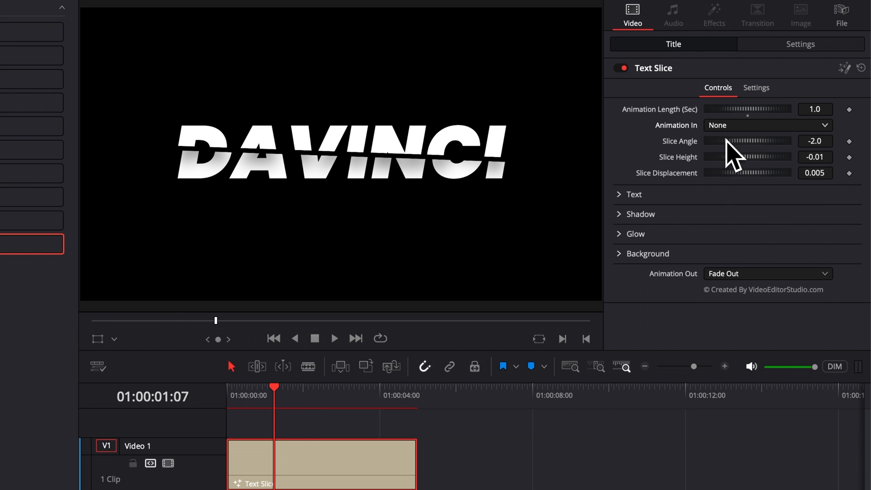
pyautogui.click(767, 274)
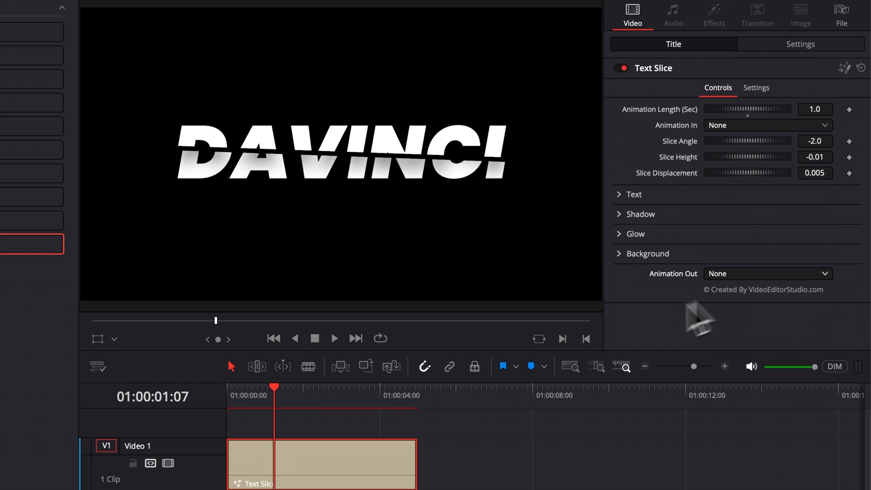
pyautogui.moveTo(273, 387); pyautogui.dragTo(238, 387)
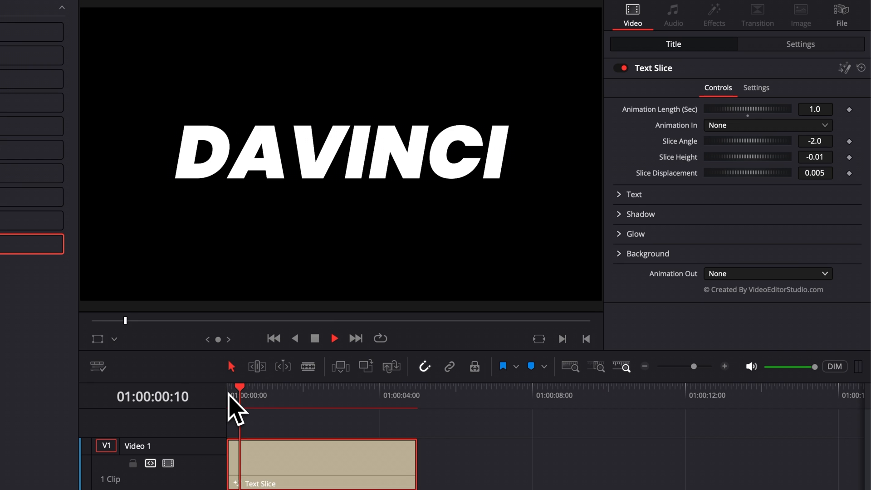
pyautogui.moveTo(237, 387); pyautogui.dragTo(398, 387)
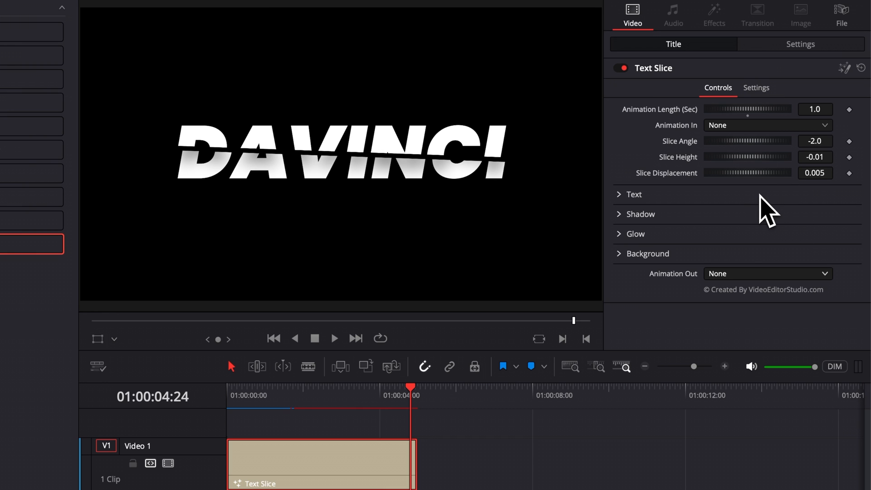
pyautogui.click(309, 395)
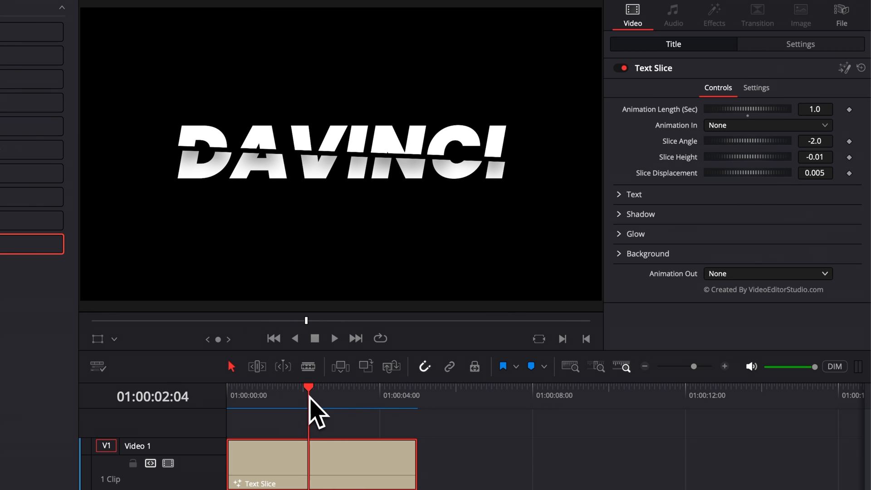
pyautogui.moveTo(824, 153)
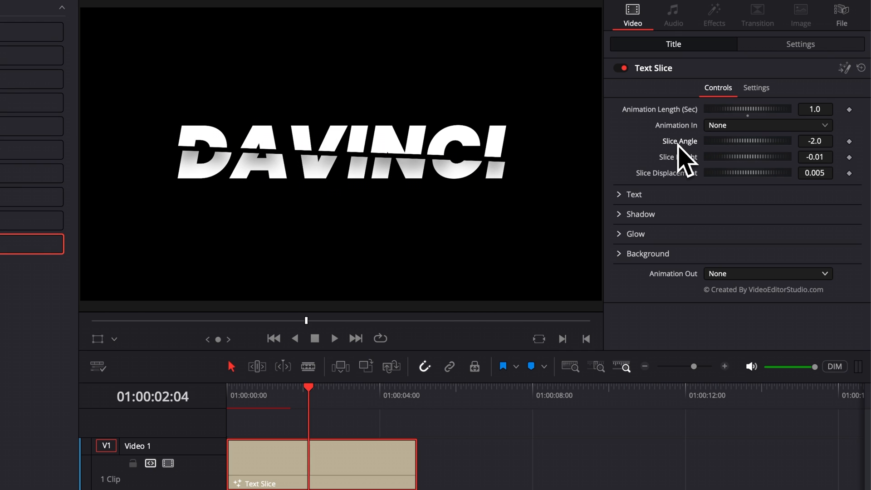
pyautogui.moveTo(733, 158)
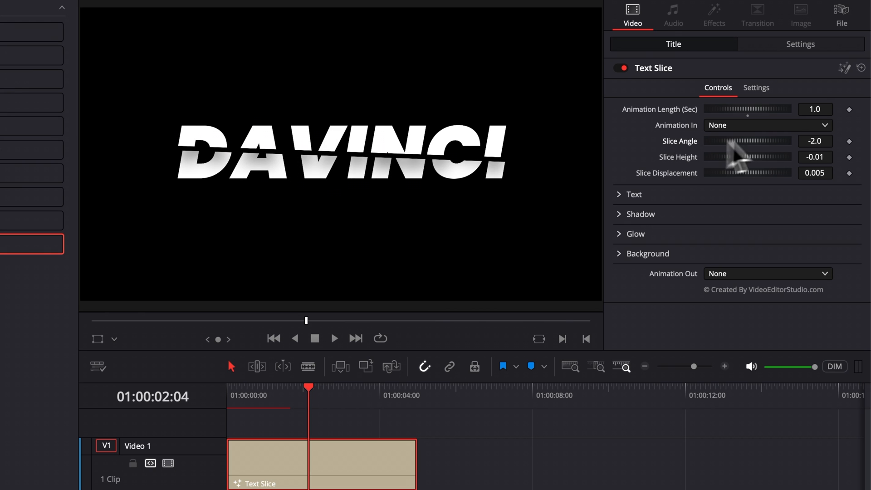
pyautogui.moveTo(689, 178)
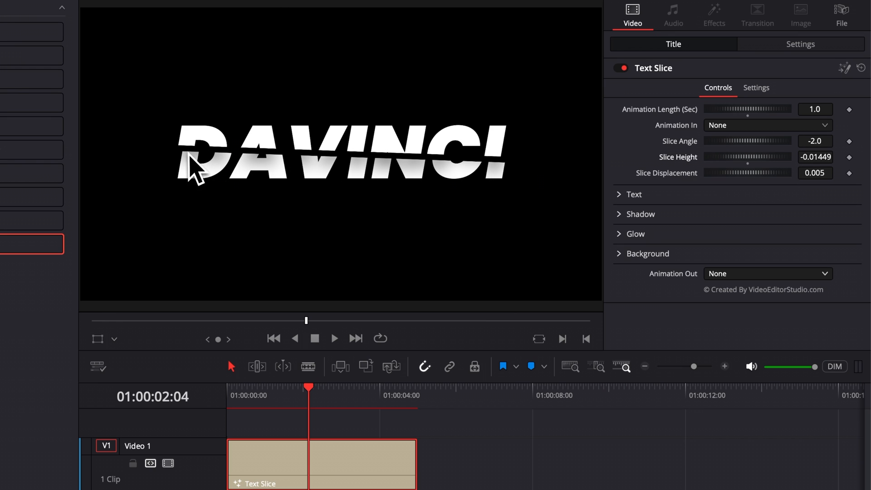
pyautogui.moveTo(677, 204)
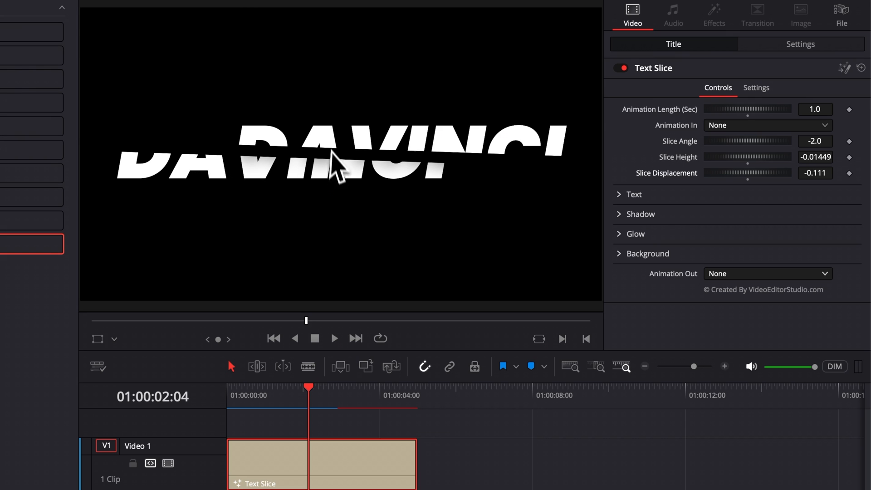
# Replace the DAVINCI title text with RESOLVE at size 0.2047.
pyautogui.click(619, 194)
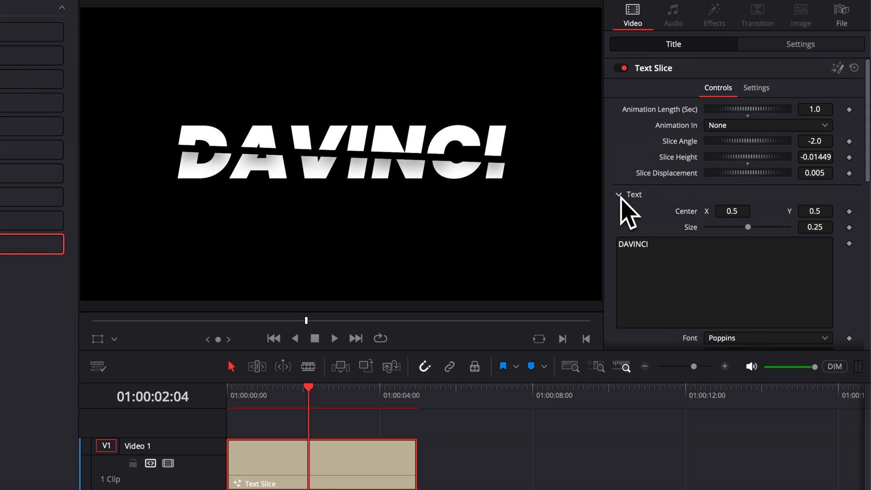
pyautogui.scroll(-3)
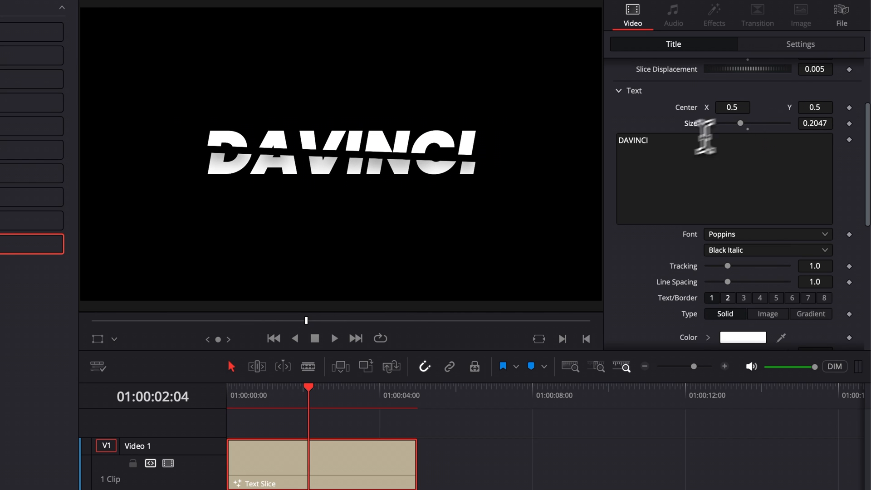
pyautogui.click(633, 140)
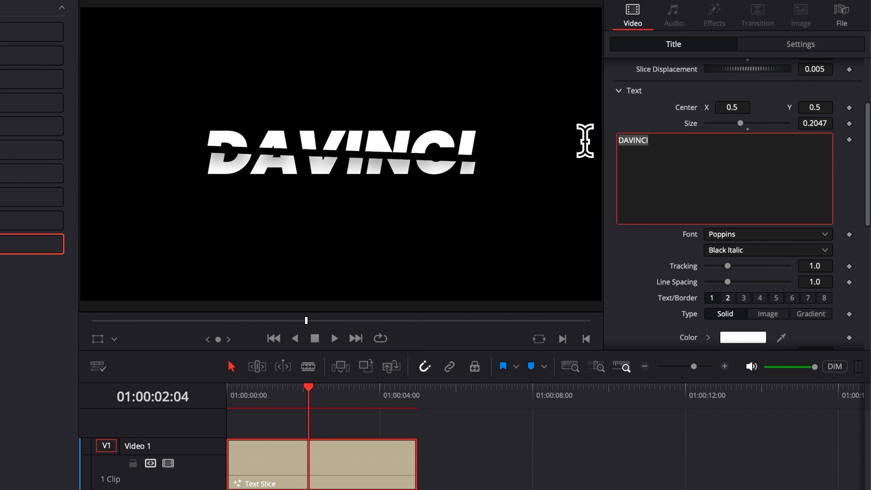
pyautogui.write('RESOLVE')
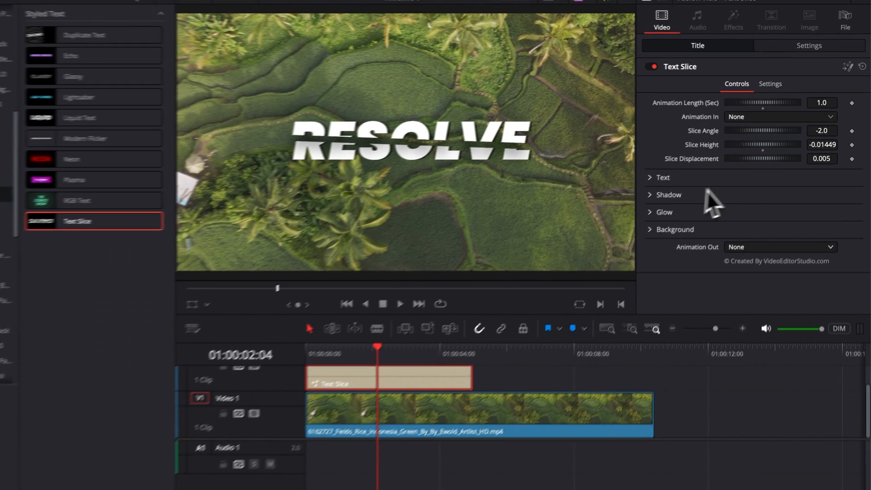
# Set shadow strength 0.669, drop angle 29, distance 0.074 and blur 0.638.
pyautogui.click(667, 195)
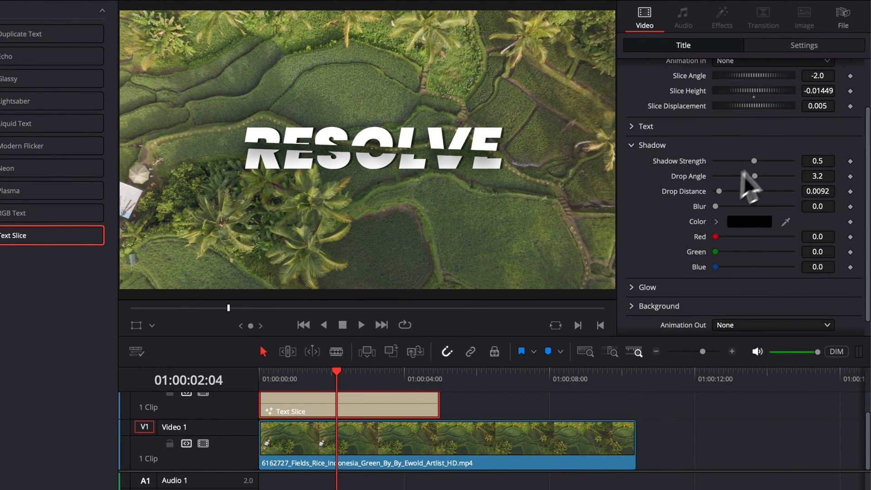
pyautogui.moveTo(754, 160); pyautogui.dragTo(768, 160)
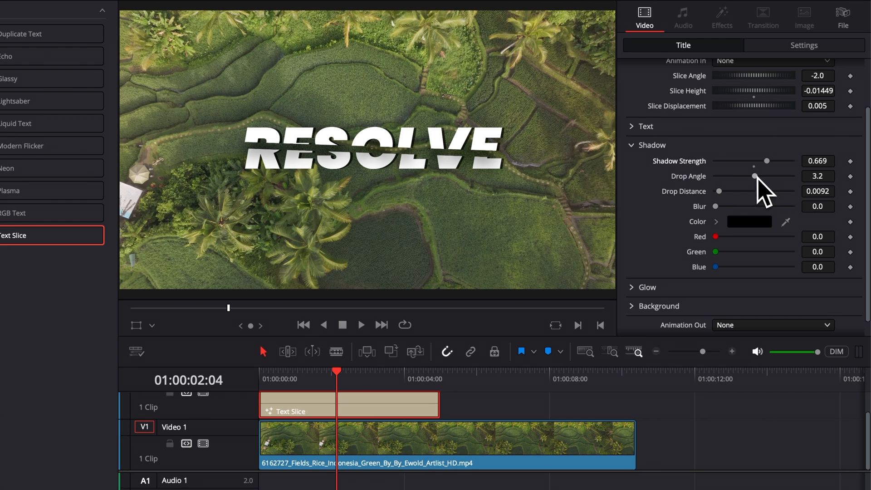
pyautogui.moveTo(755, 176); pyautogui.dragTo(739, 176)
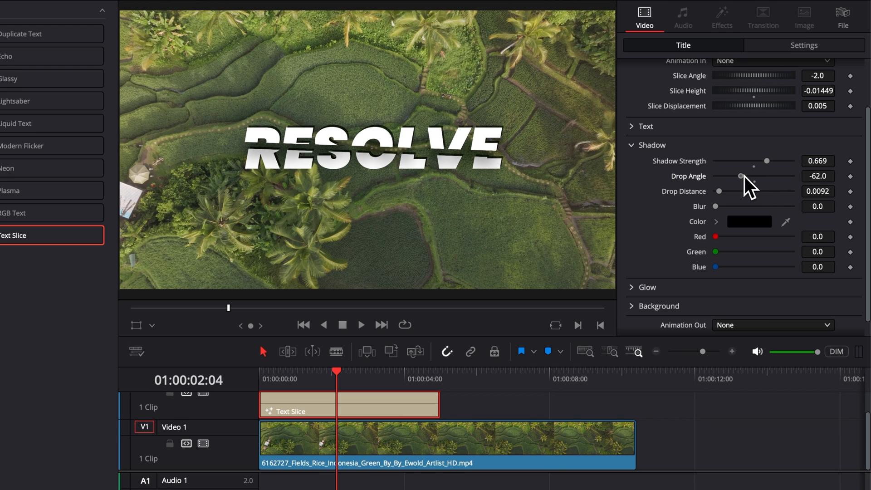
pyautogui.moveTo(740, 176); pyautogui.dragTo(754, 176)
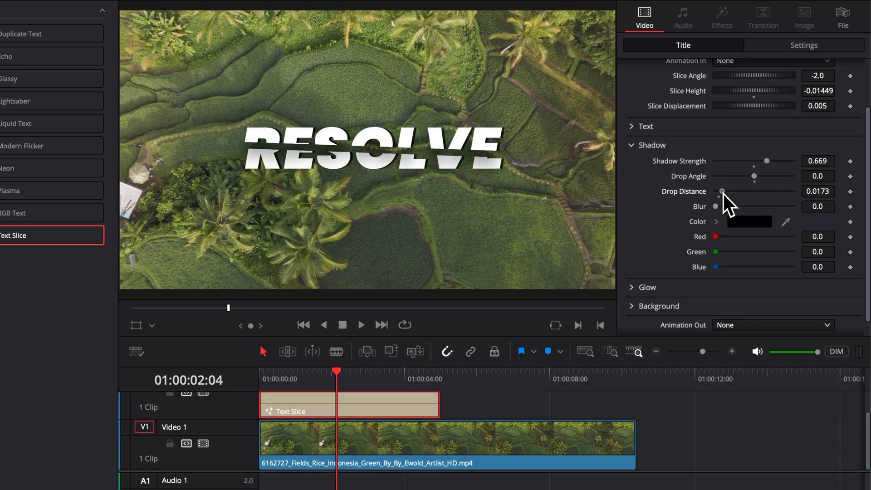
pyautogui.moveTo(723, 191); pyautogui.dragTo(744, 191)
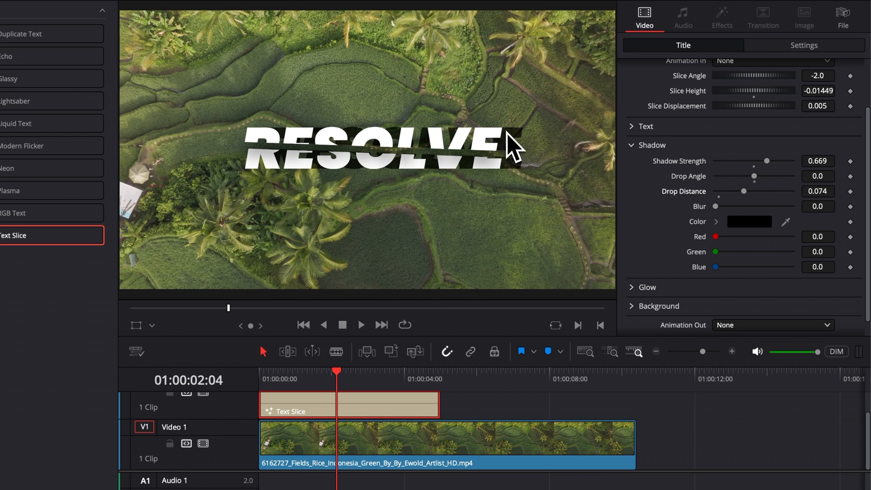
pyautogui.moveTo(537, 183)
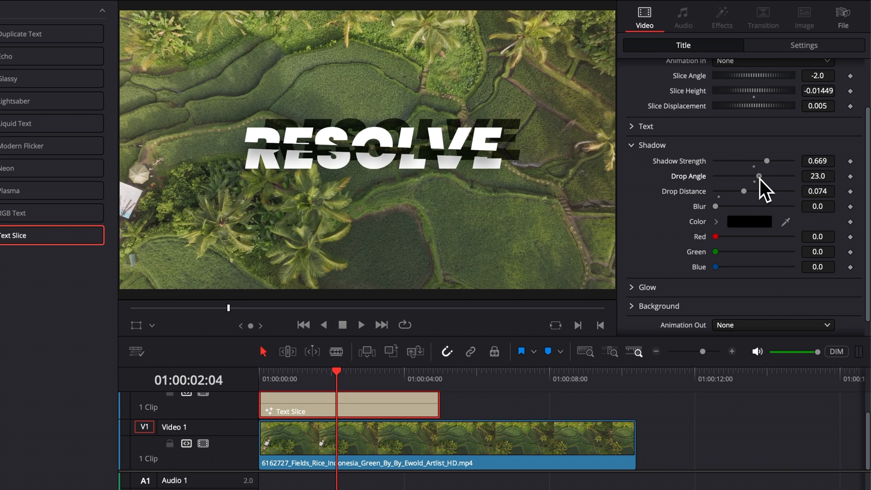
pyautogui.moveTo(757, 176); pyautogui.dragTo(769, 176)
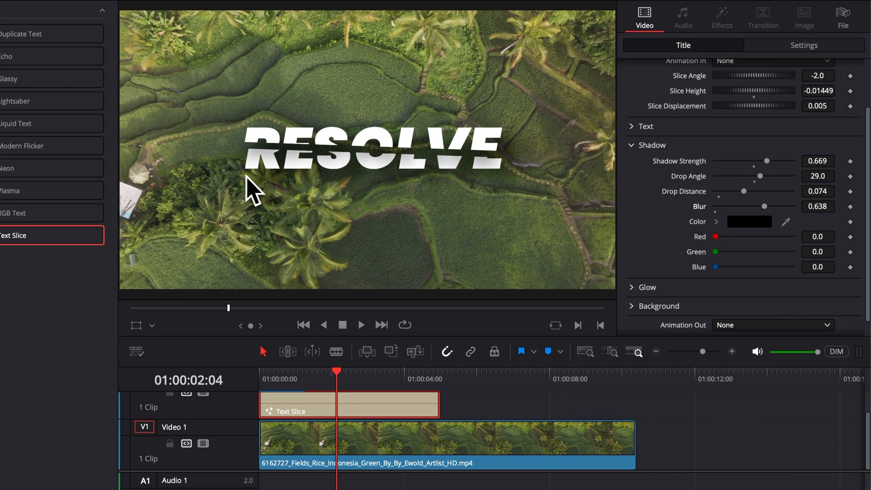
pyautogui.moveTo(393, 210)
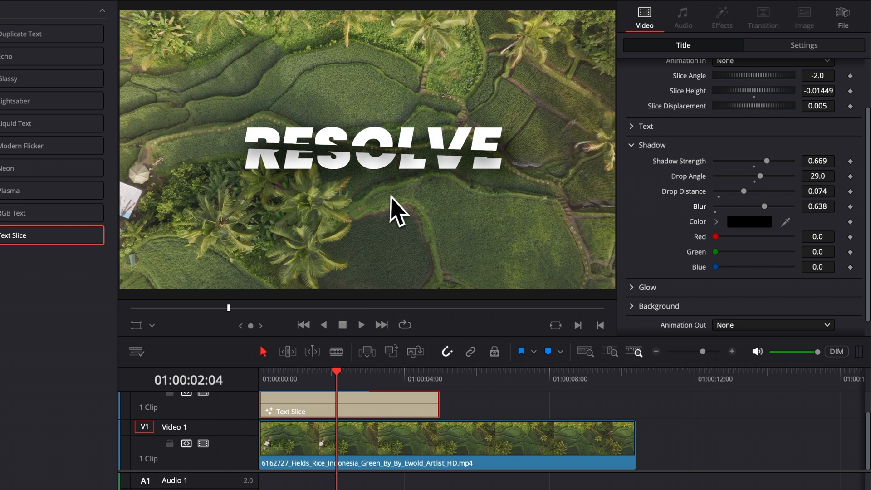
pyautogui.moveTo(285, 201)
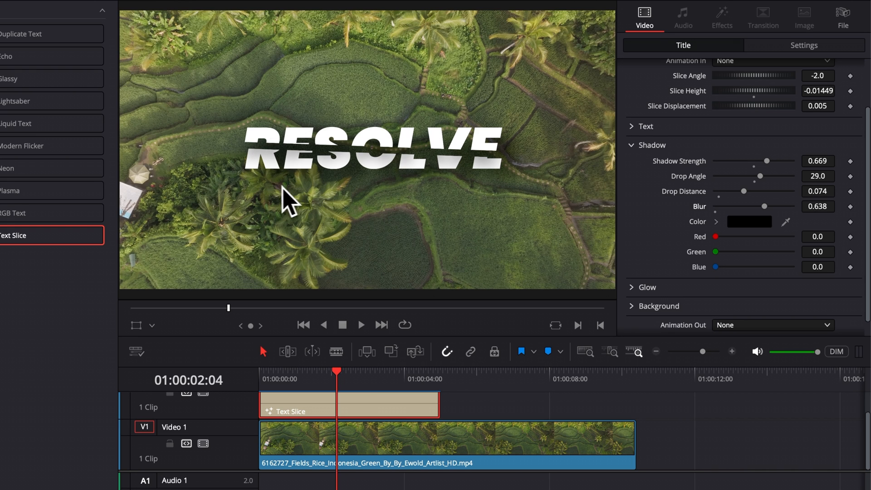
pyautogui.moveTo(463, 212)
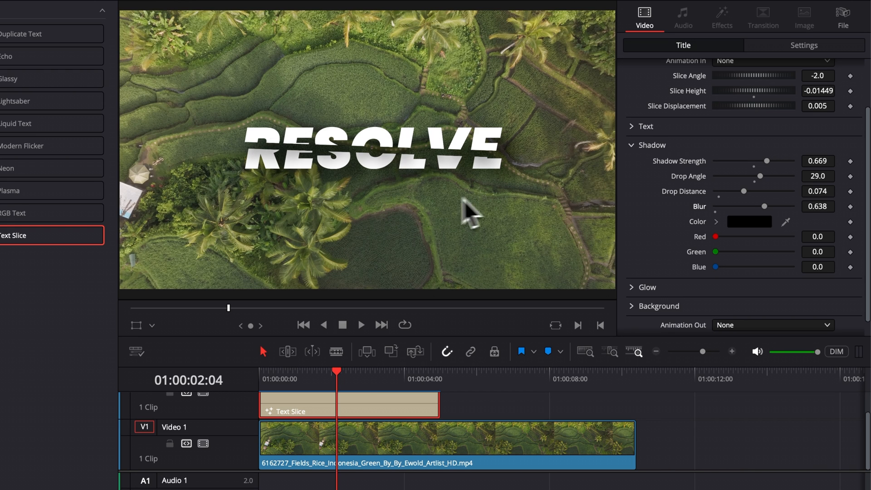
pyautogui.moveTo(409, 198)
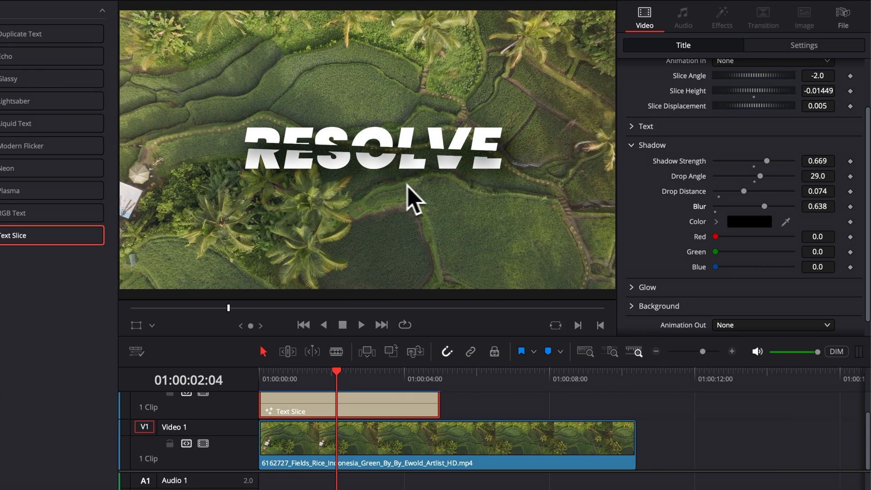
pyautogui.moveTo(423, 210)
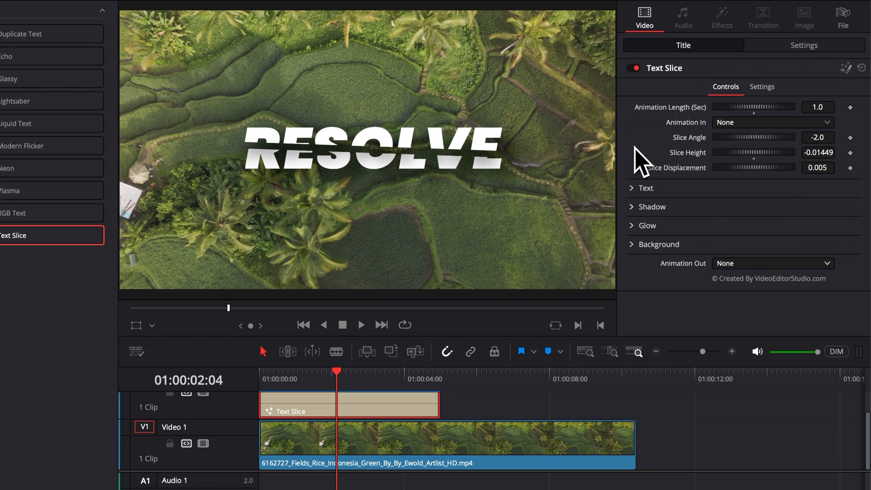
# Set glow threshold 0.283, gain 0.591, size 11.8 and blend 0.449.
pyautogui.click(638, 226)
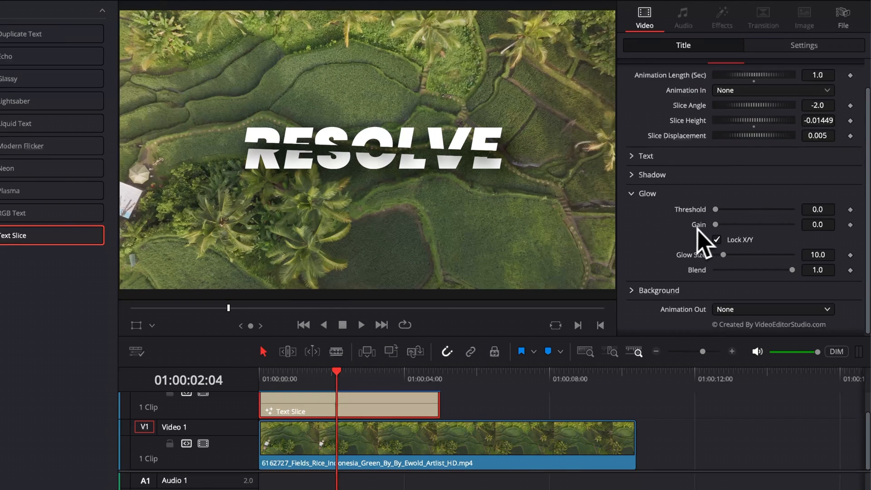
pyautogui.moveTo(716, 225); pyautogui.dragTo(739, 224)
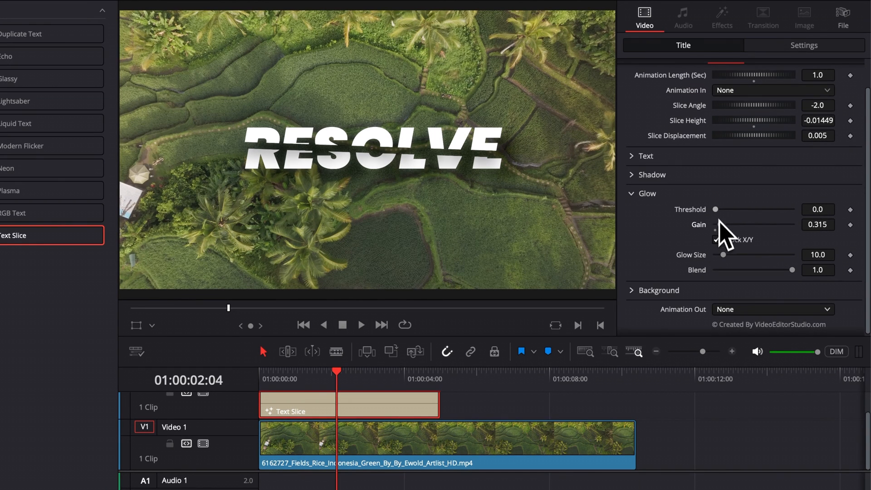
pyautogui.moveTo(716, 209); pyautogui.dragTo(738, 210)
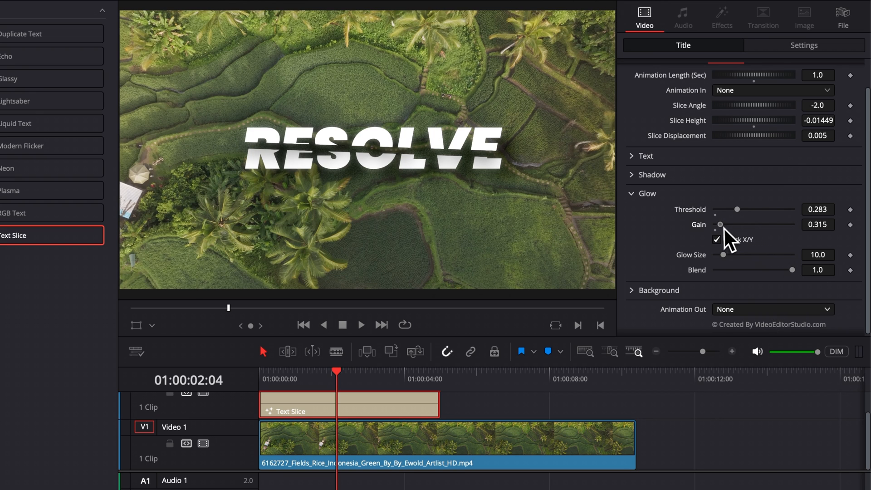
pyautogui.moveTo(720, 224); pyautogui.dragTo(726, 224)
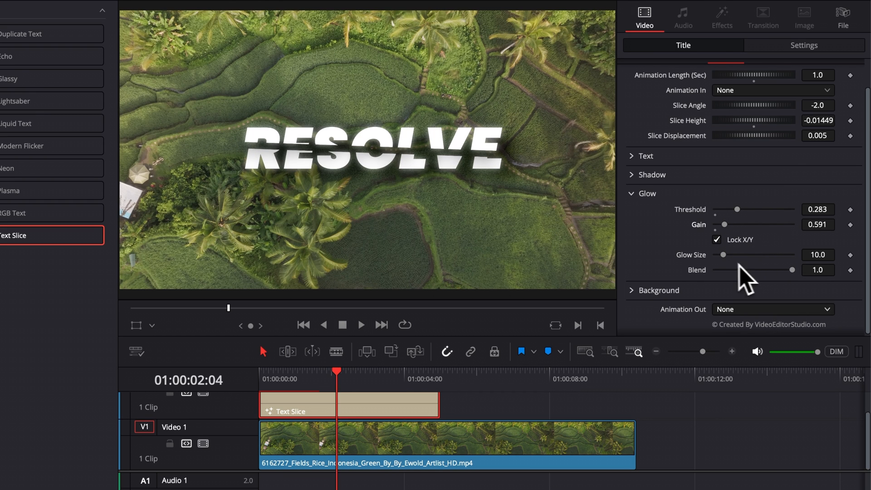
pyautogui.moveTo(724, 255); pyautogui.dragTo(749, 254)
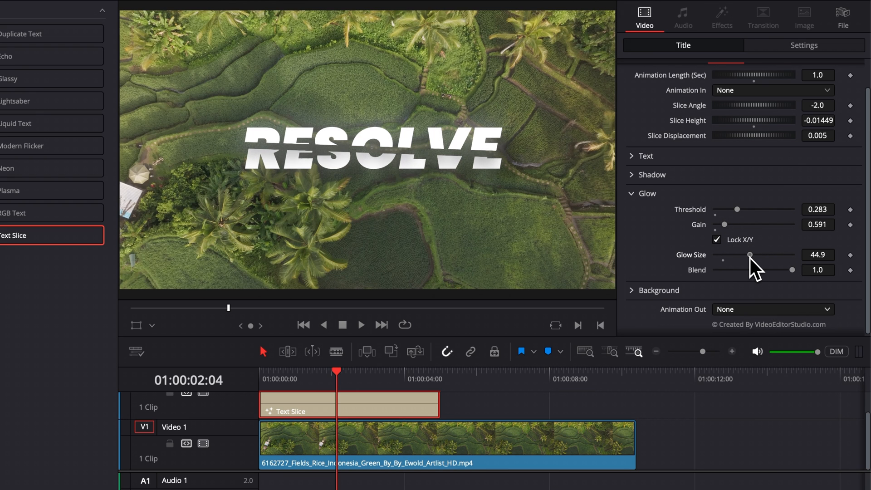
pyautogui.moveTo(750, 254); pyautogui.dragTo(724, 255)
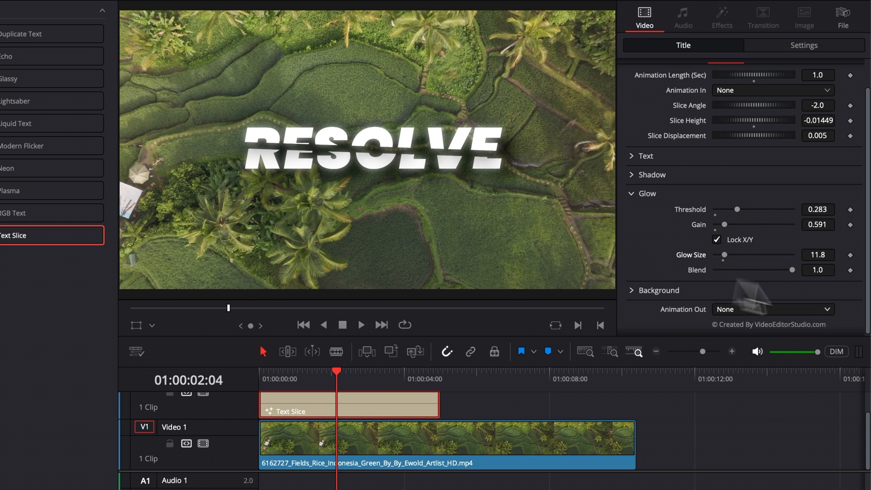
pyautogui.moveTo(784, 270); pyautogui.dragTo(791, 269)
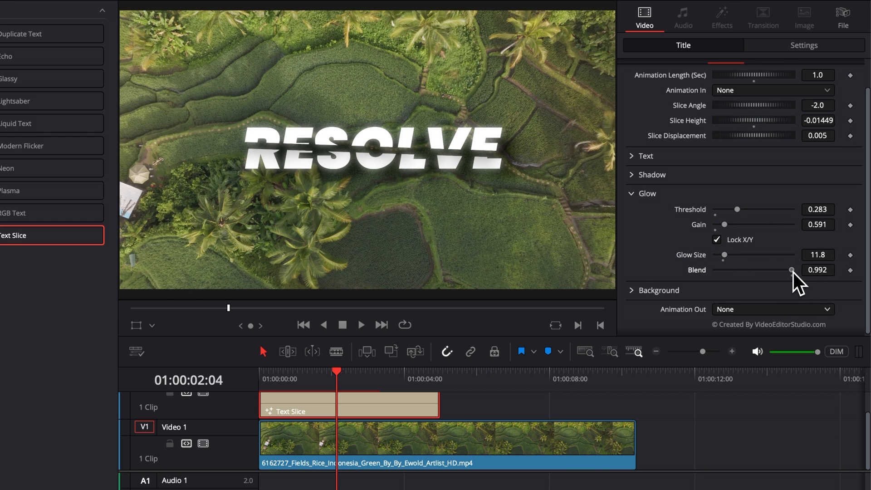
pyautogui.moveTo(792, 270); pyautogui.dragTo(747, 270)
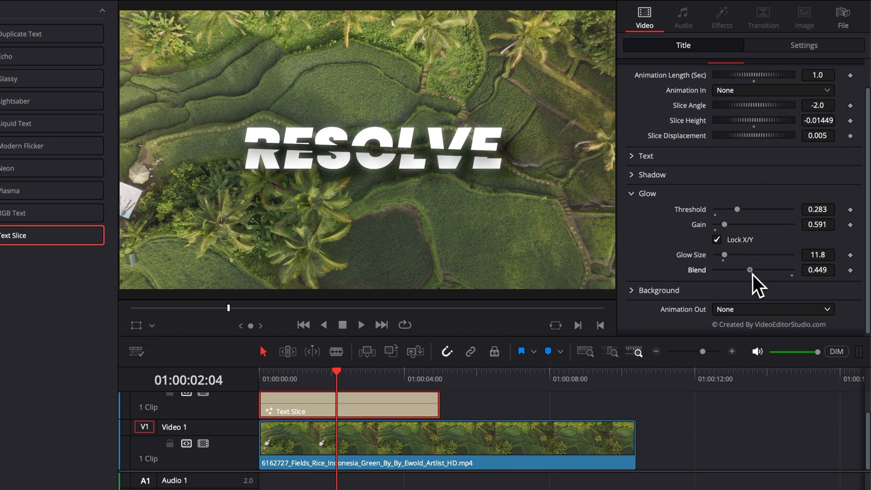
pyautogui.moveTo(750, 273); pyautogui.dragTo(792, 270)
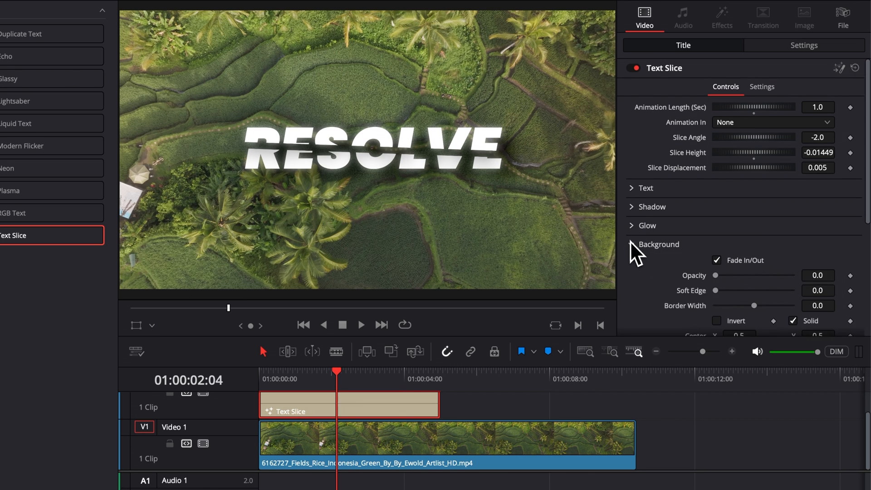
# Add a solid black background behind the title at 0.457 opacity.
pyautogui.click(632, 244)
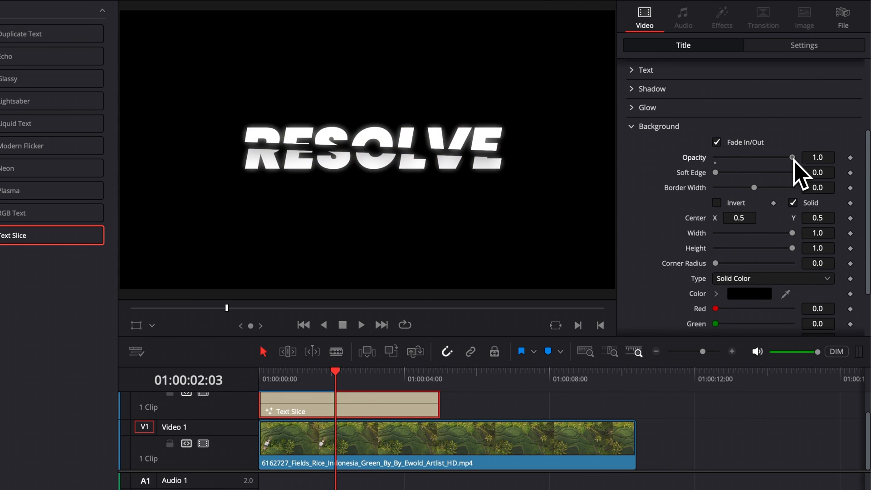
pyautogui.moveTo(791, 157); pyautogui.dragTo(749, 158)
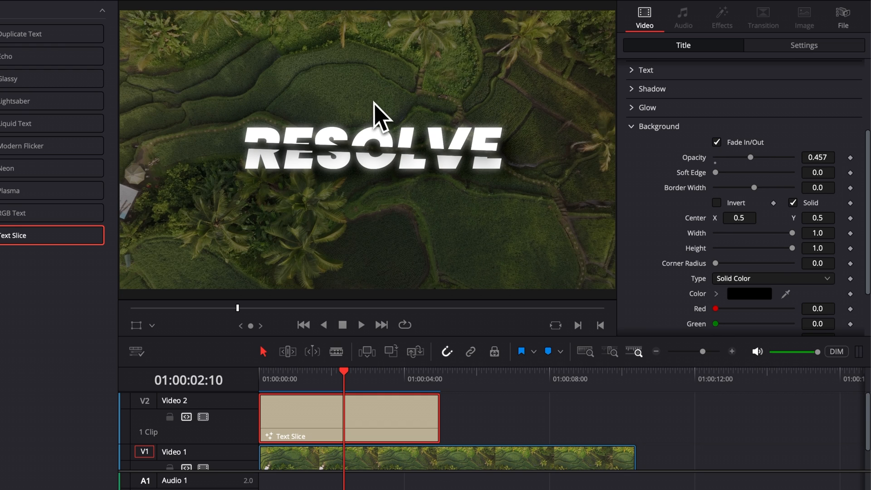
pyautogui.moveTo(283, 184)
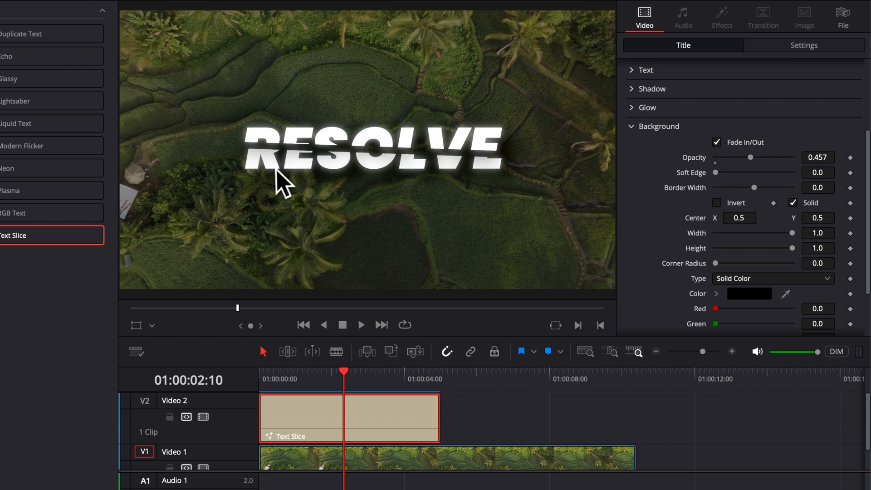
pyautogui.moveTo(852, 245)
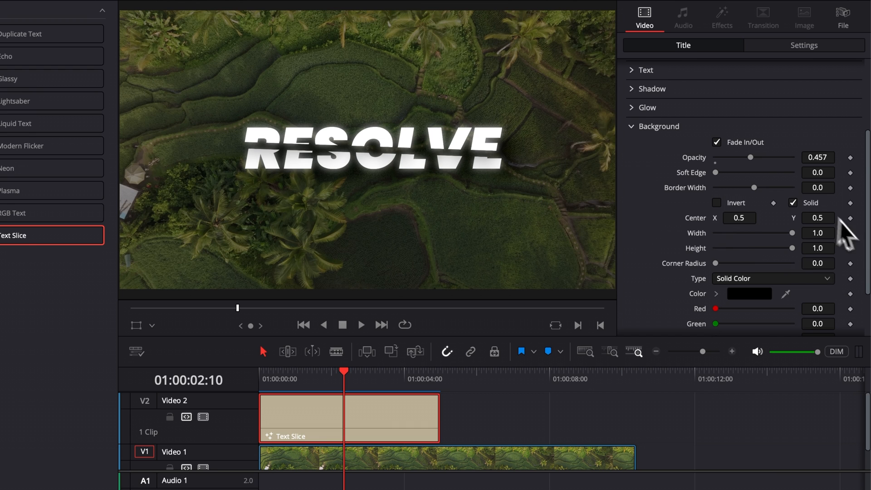
pyautogui.scroll(-3)
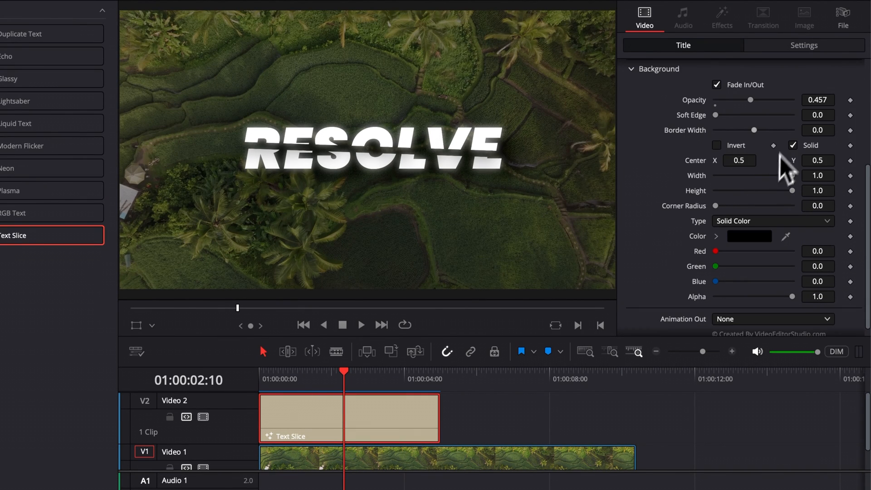
pyautogui.moveTo(733, 164)
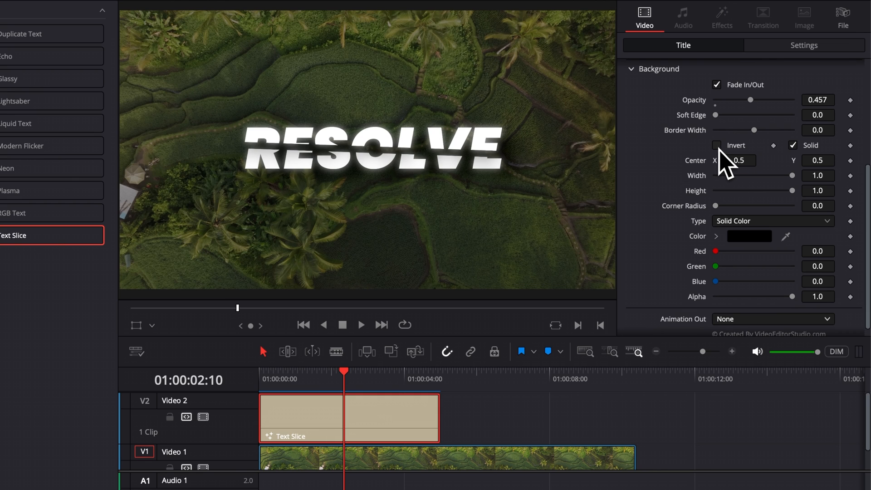
pyautogui.moveTo(747, 129)
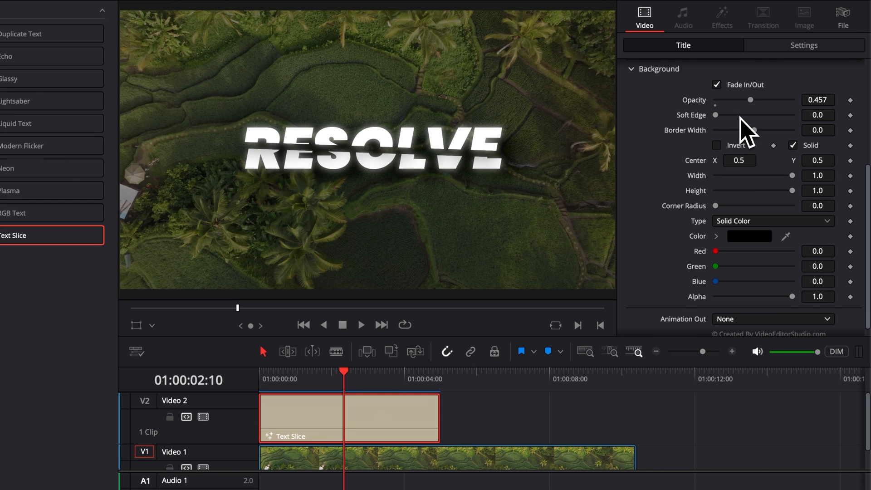